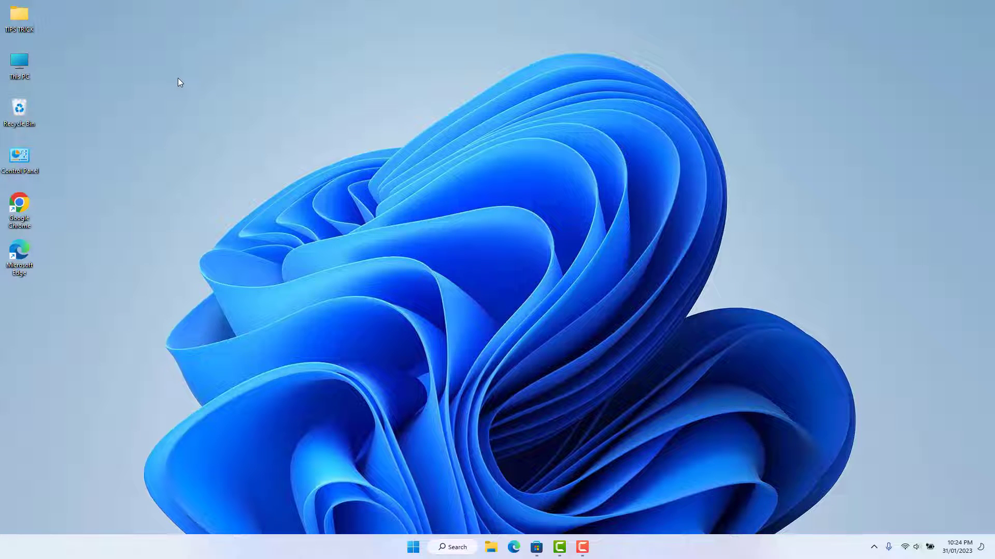
mouse_move(411, 544)
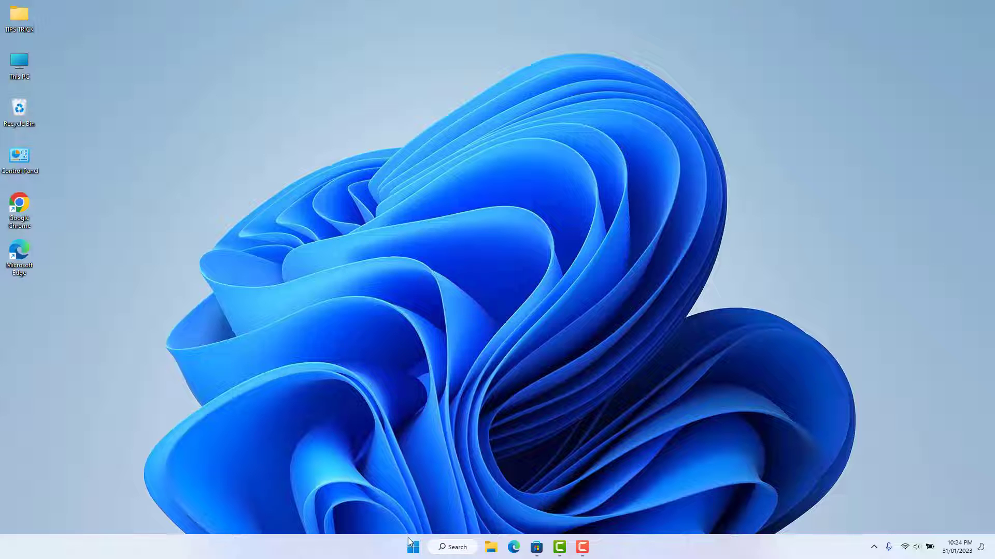
Bring up the Start button's quick-access power-user menu.
right_click(413, 547)
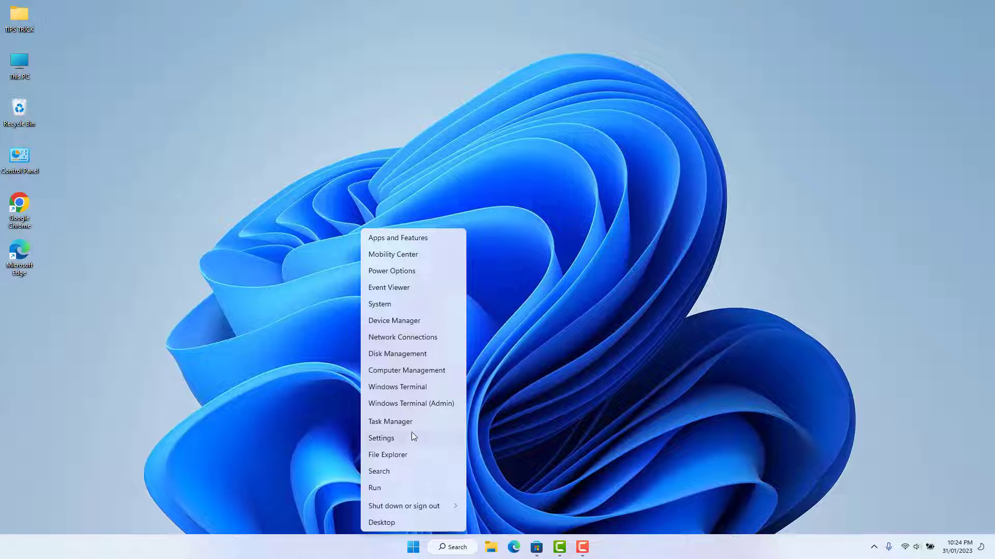
Launch Settings from the menu and go to the Apps page.
click(380, 437)
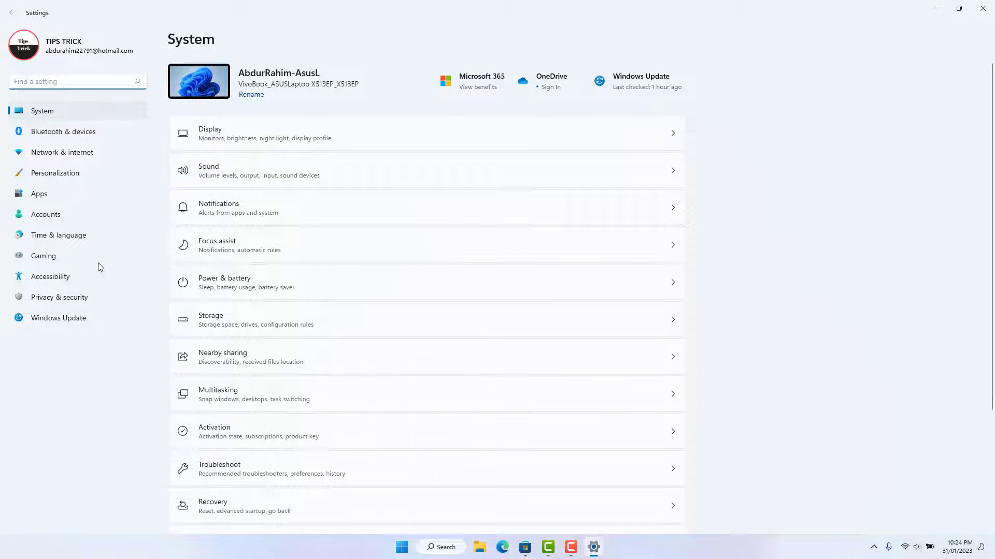
click(38, 194)
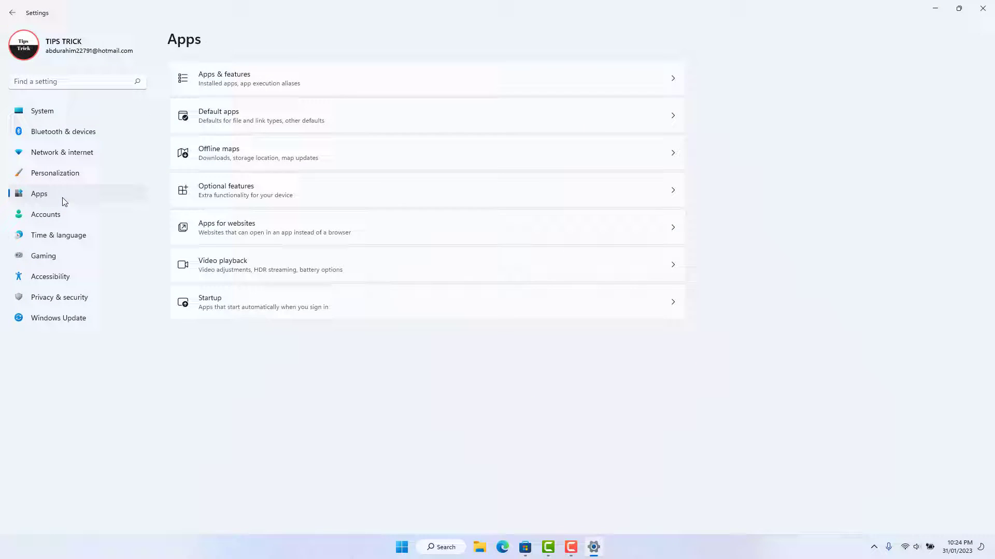
mouse_move(239, 199)
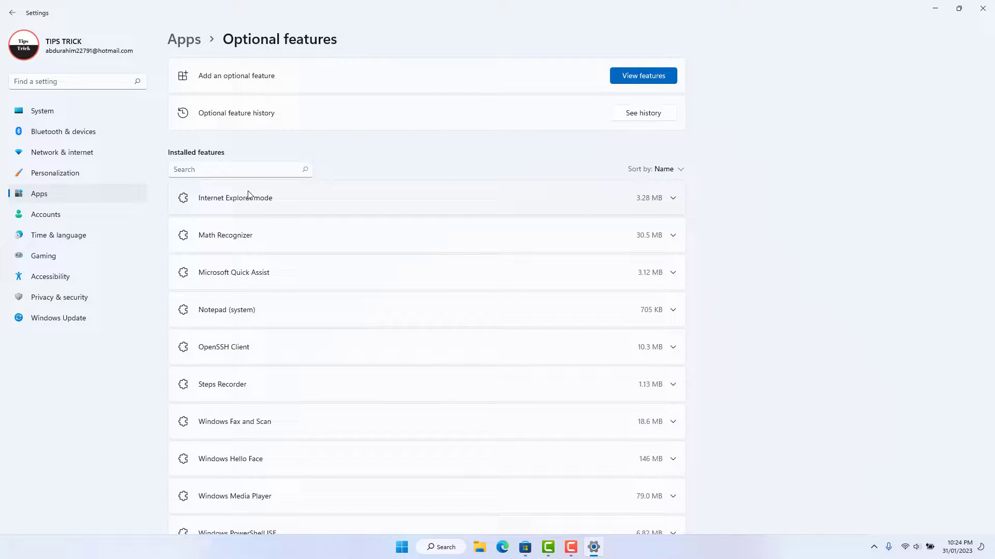
mouse_move(239, 138)
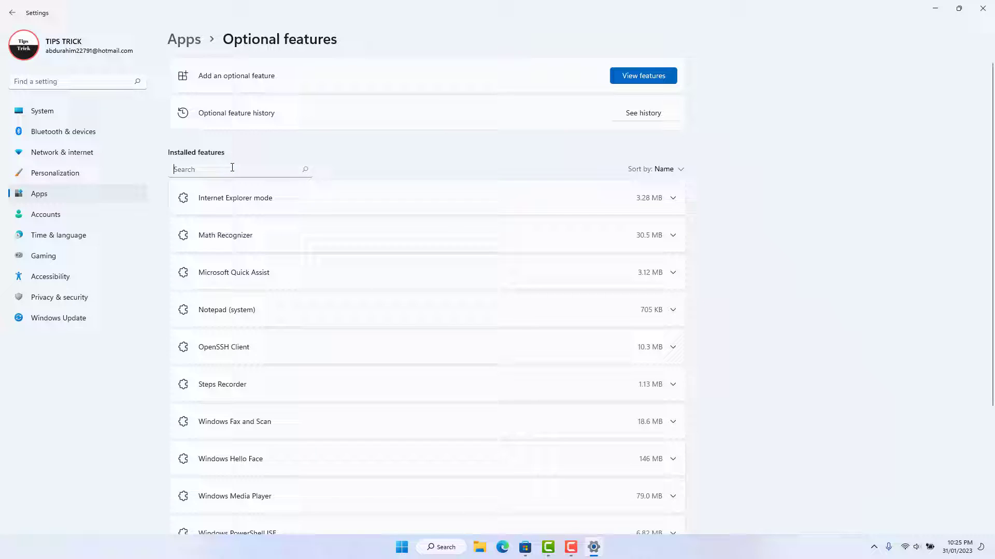
Search installed features for 'notepad' and uninstall Notepad (system).
text(n)
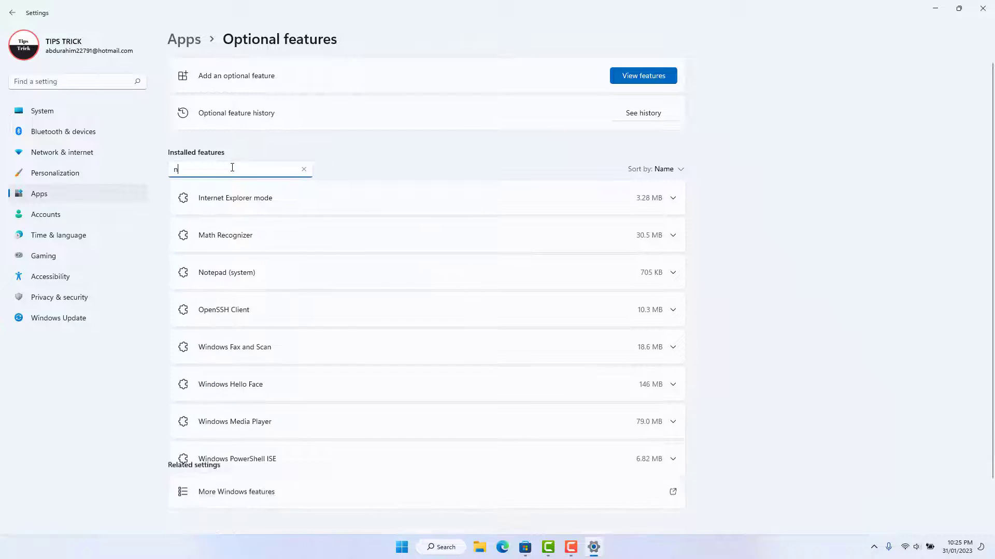
text(otepad)
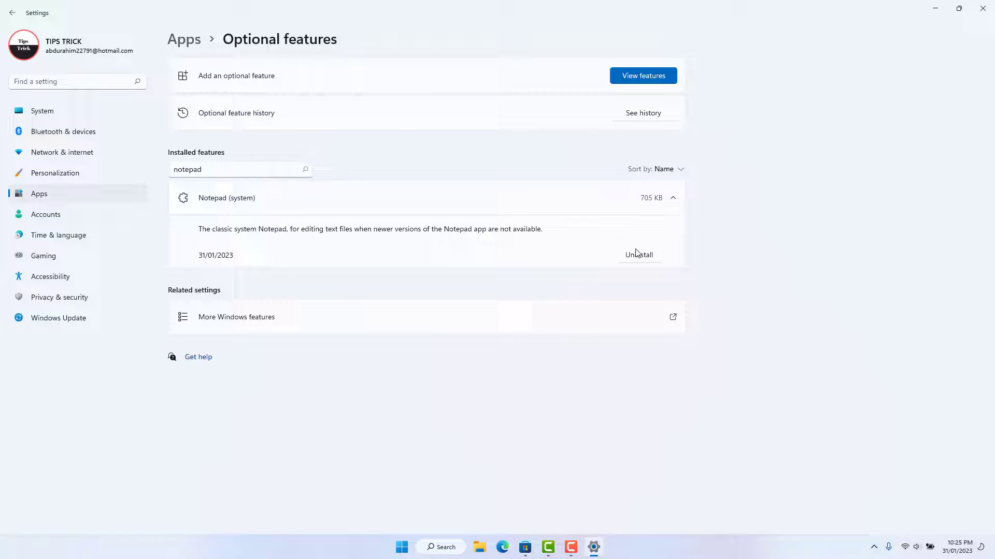
click(640, 255)
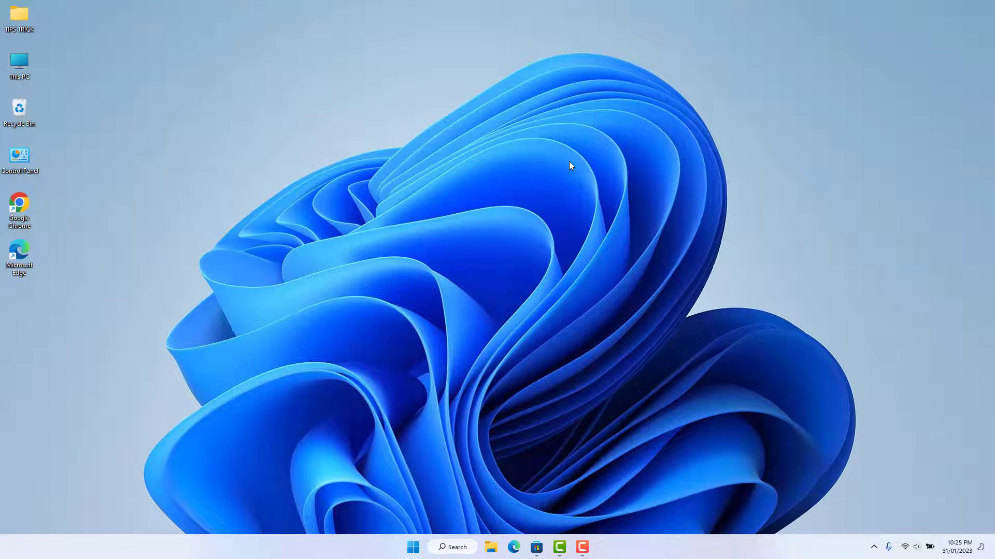
mouse_move(456, 445)
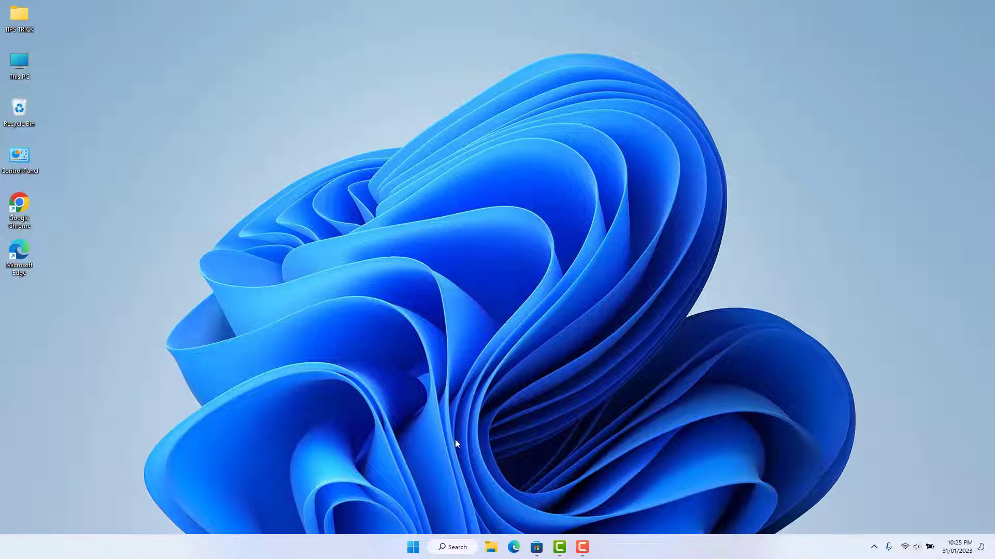
Reopen Settings from the Start button's quick-access menu.
right_click(413, 547)
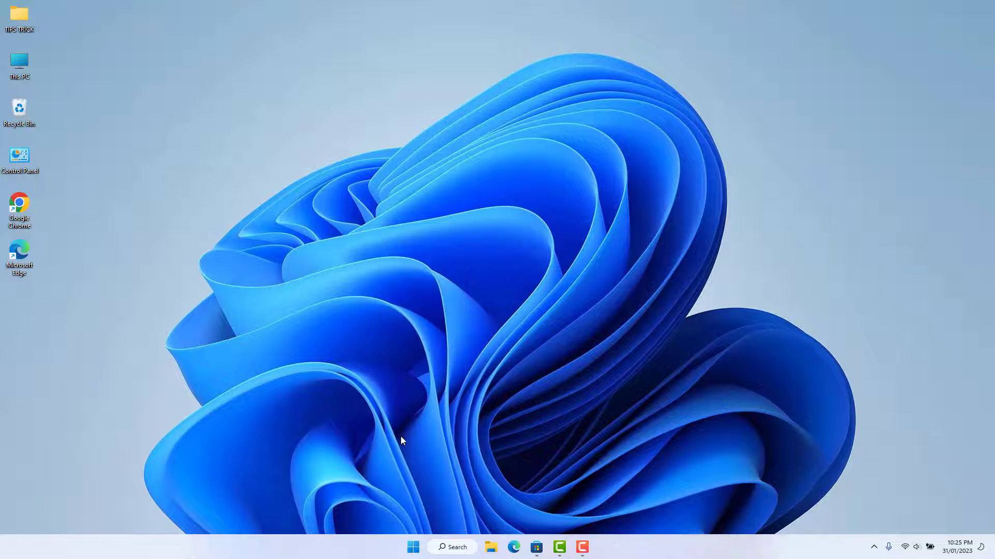
click(593, 547)
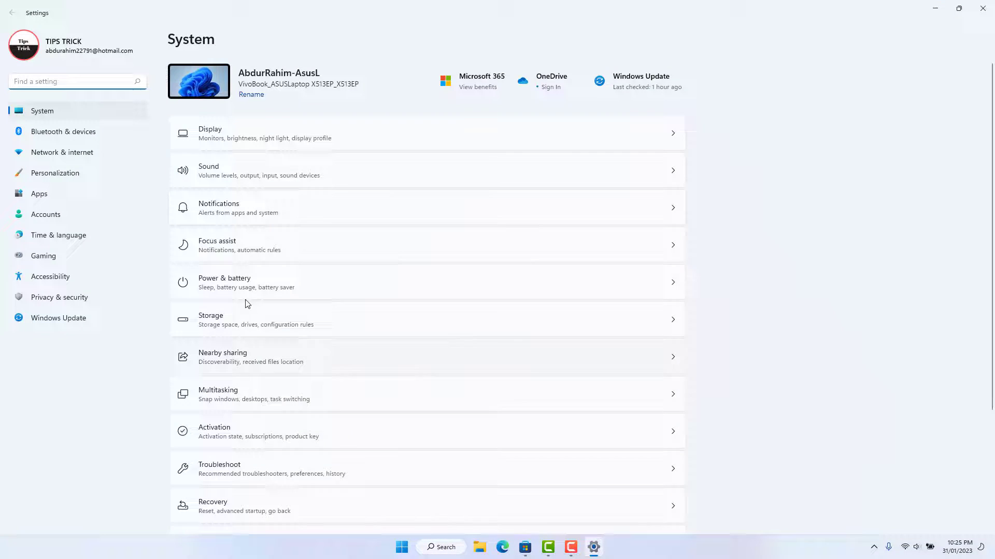
Go to Apps and bring up the Add an optional feature dialog.
click(38, 193)
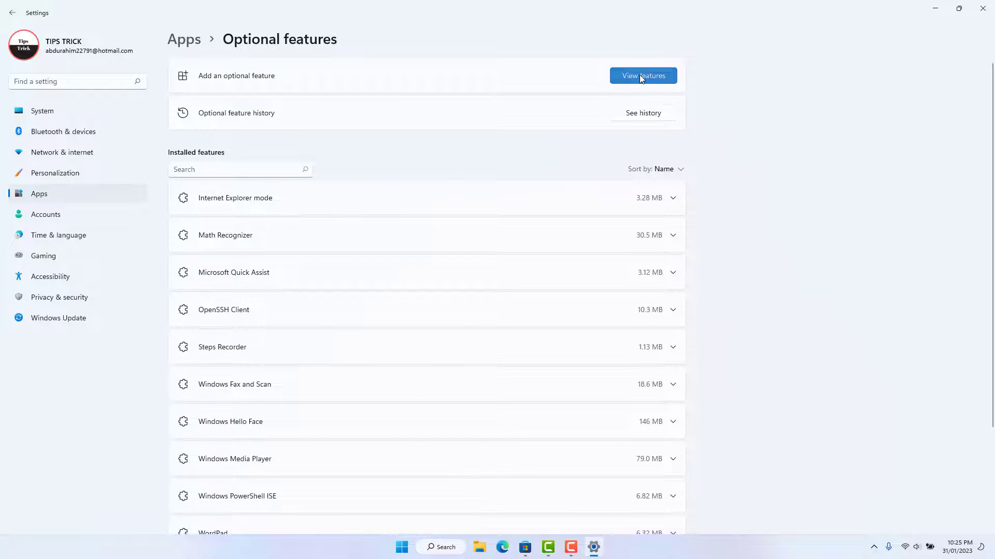
click(643, 75)
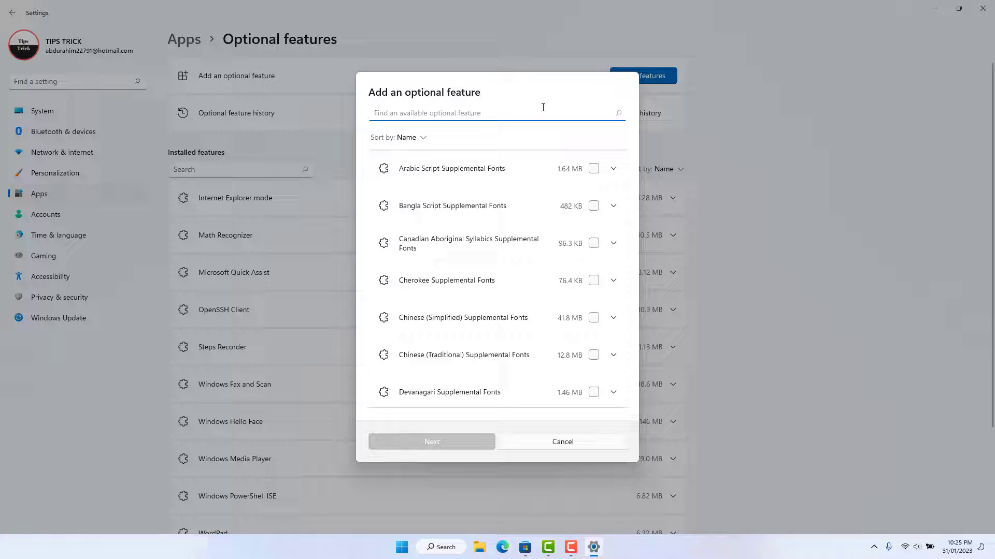
Search 'notepad', select Notepad (system) and confirm its installation.
text(notep)
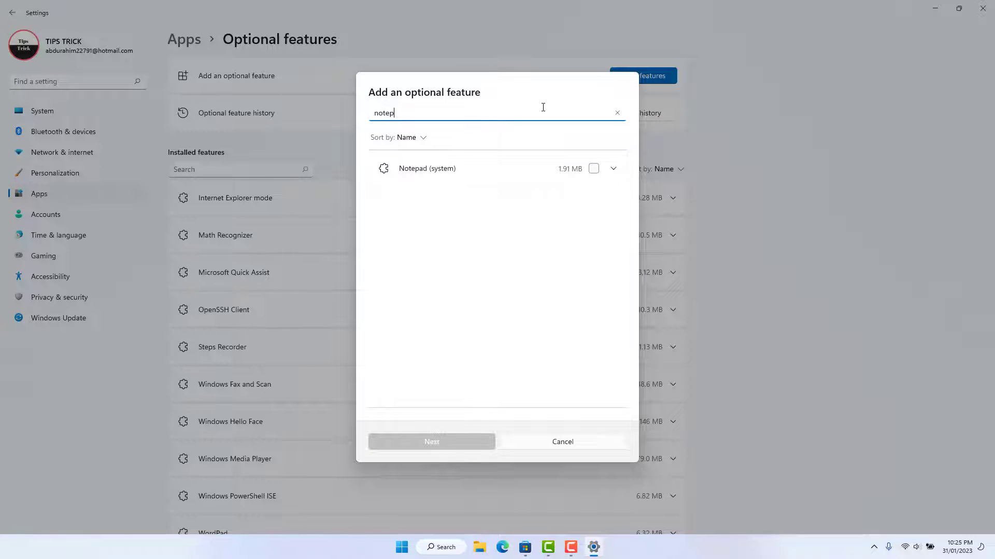
text(ad)
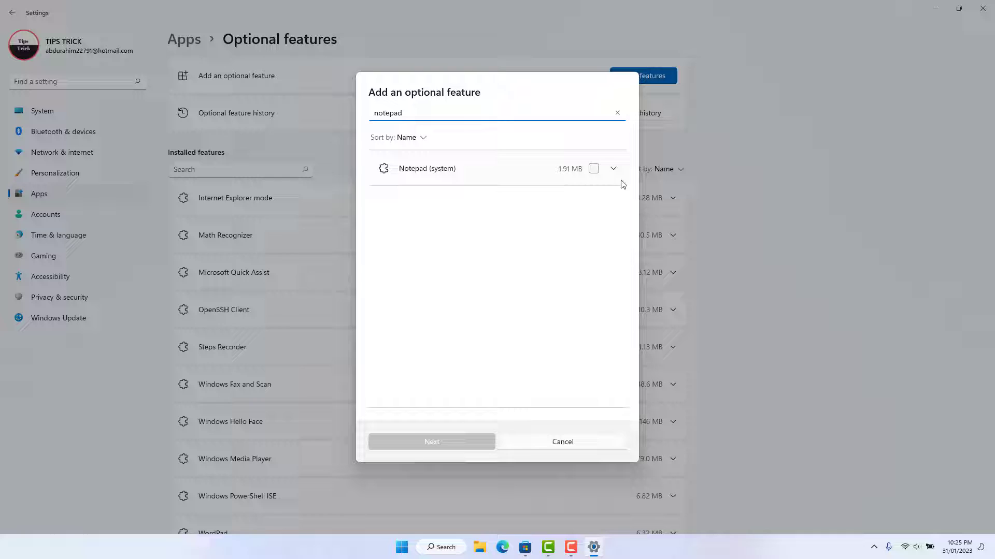
click(594, 168)
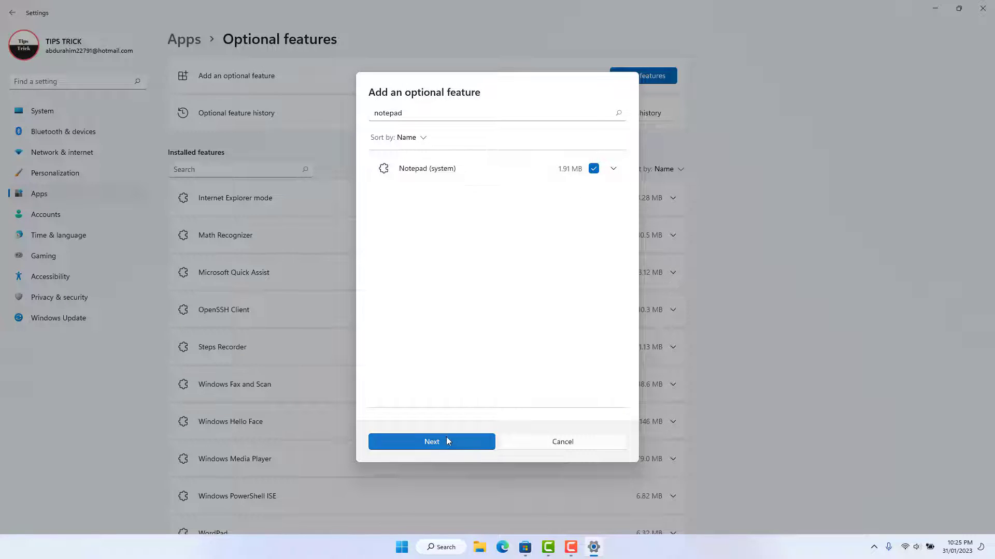
click(431, 441)
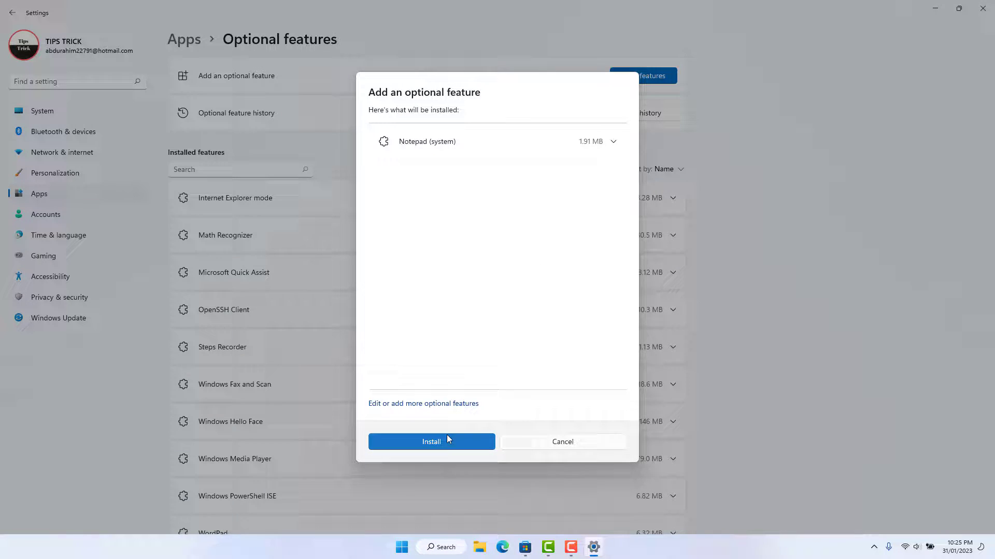
click(431, 441)
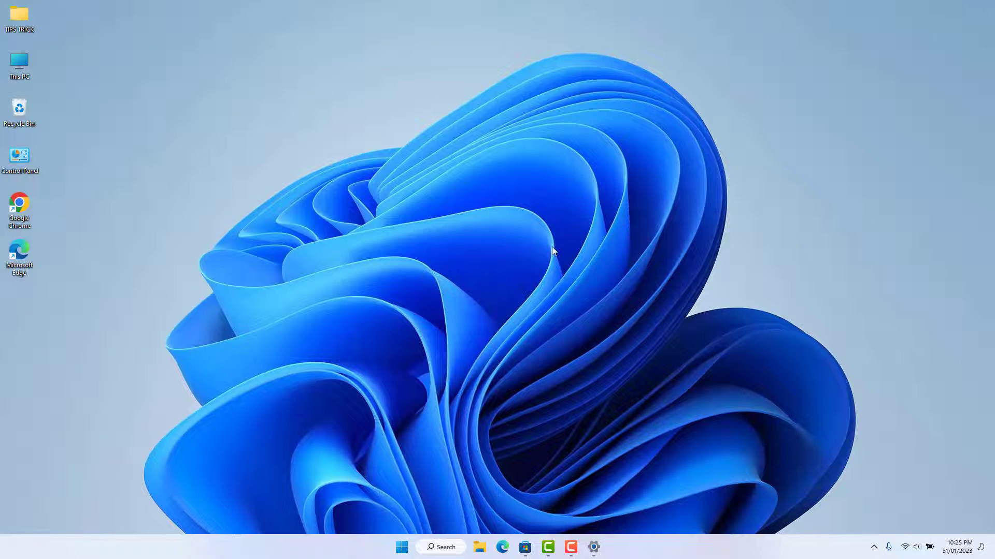
Launch Microsoft Store from the taskbar.
click(524, 547)
text(notepad)
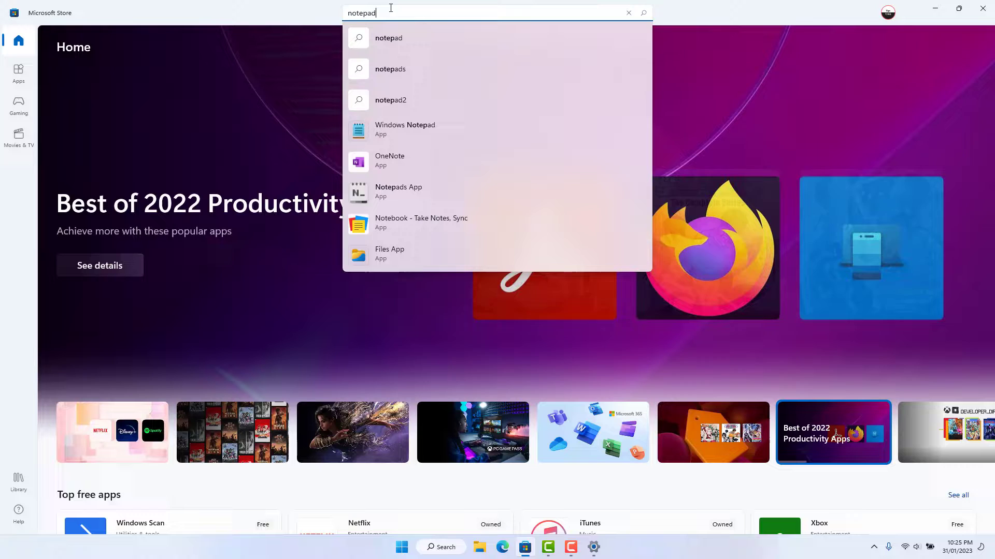
View the Windows Notepad Store page showing it installed, then leave the Store.
click(405, 128)
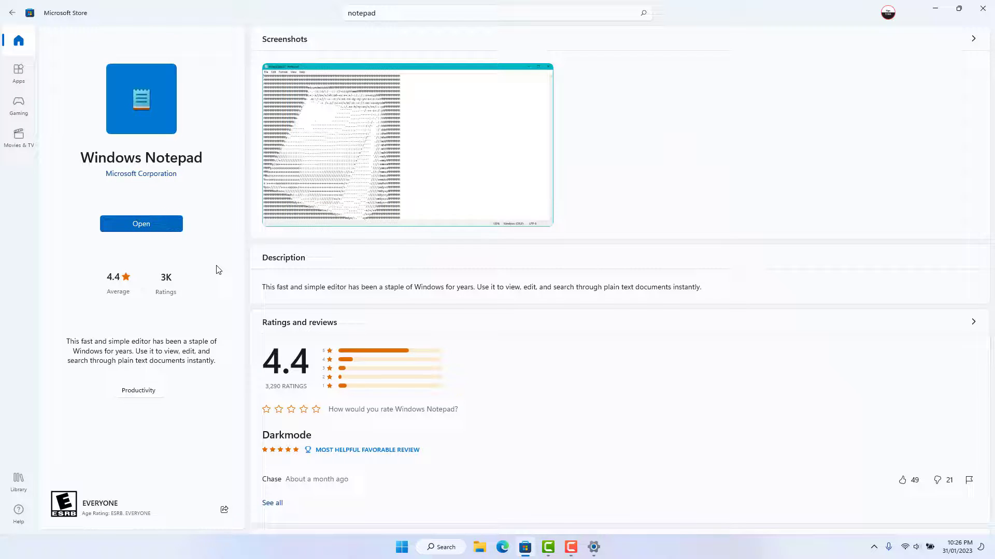
mouse_move(191, 277)
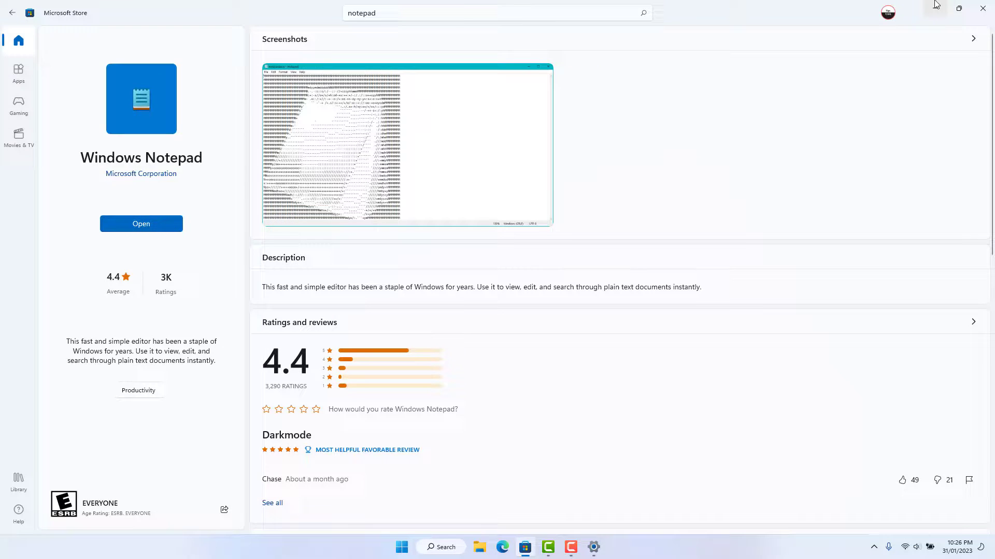
click(982, 8)
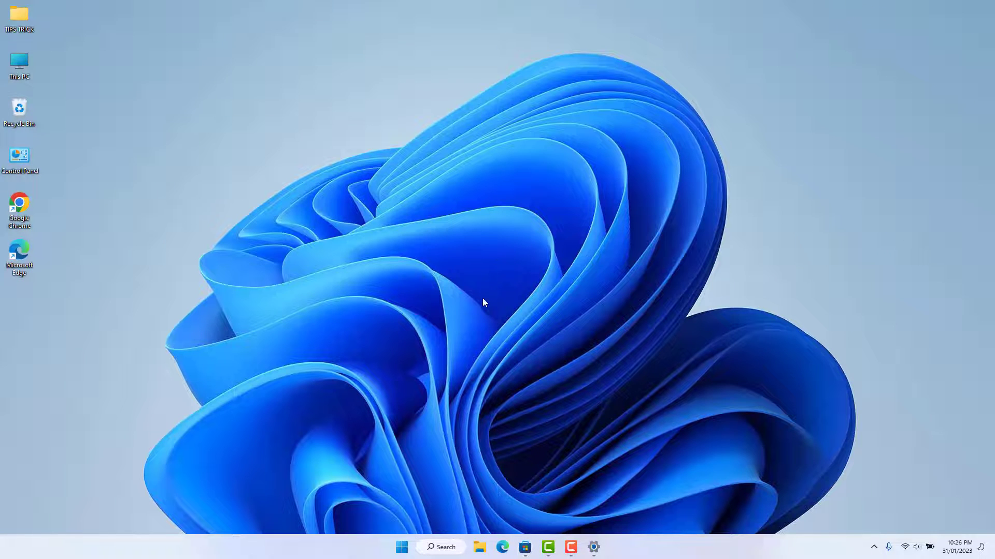
Search Windows for 'notepad' to surface the Notepad app as best match.
click(441, 547)
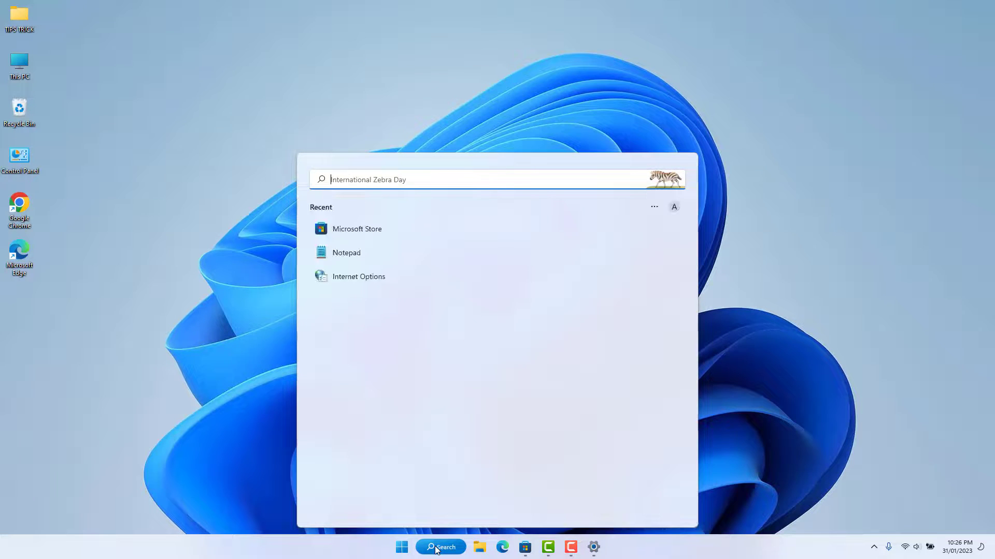
text(notepad)
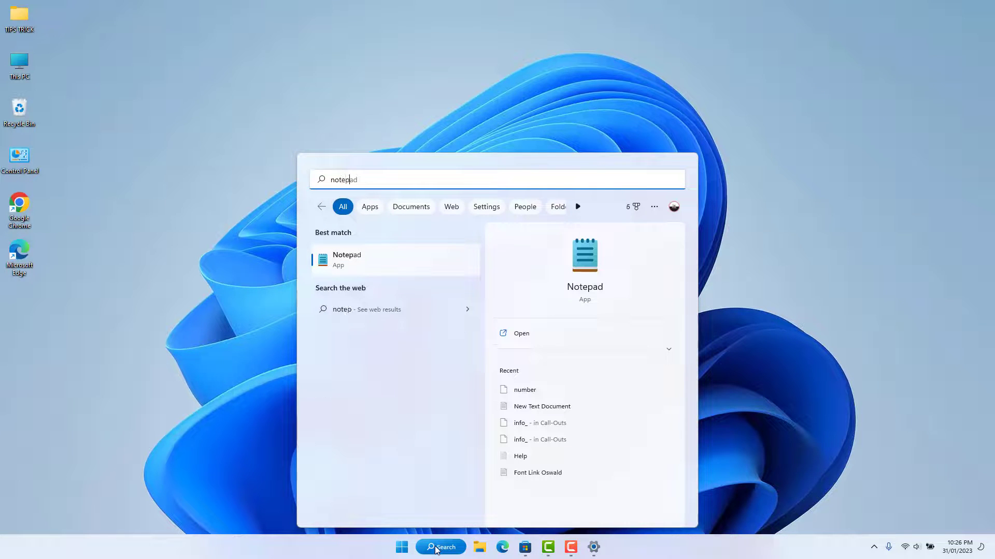
text(ad)
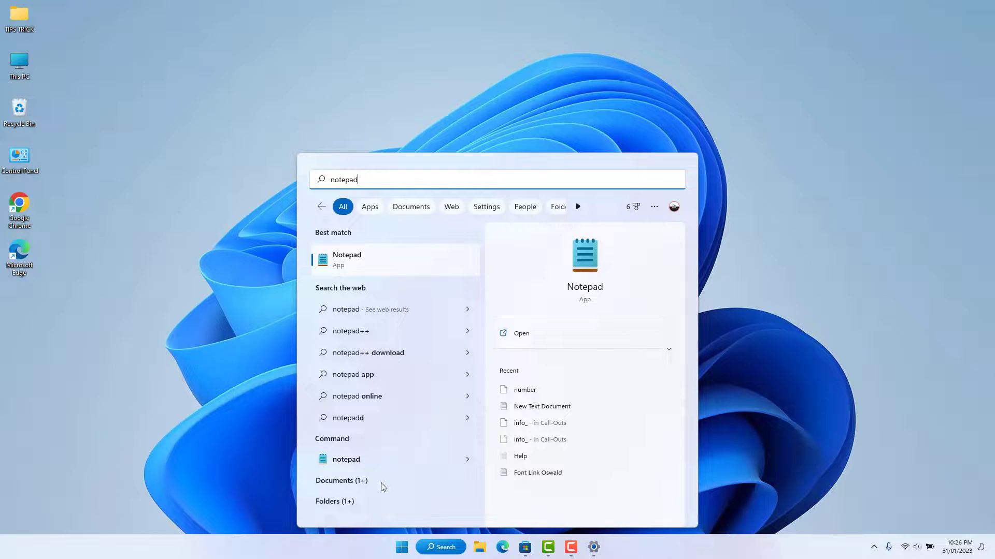